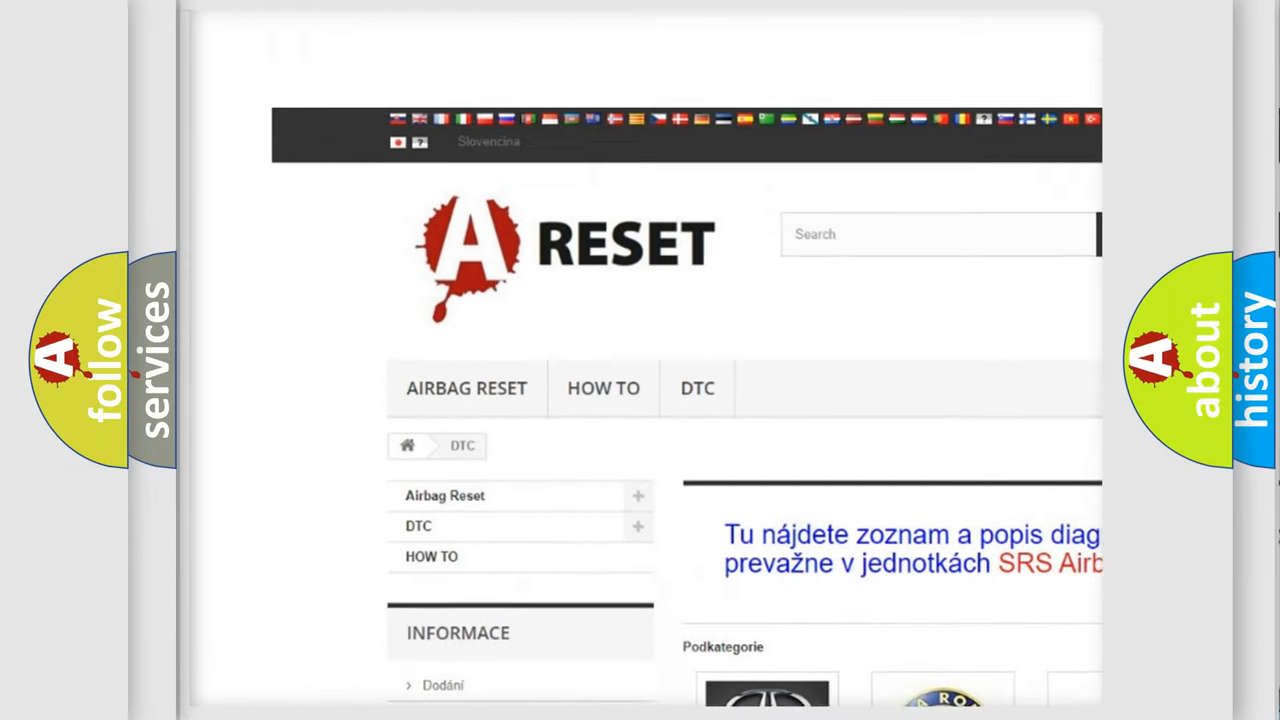
Scroll down the car-brand DTC grid until the Saturn tile appears
scroll(down, 3)
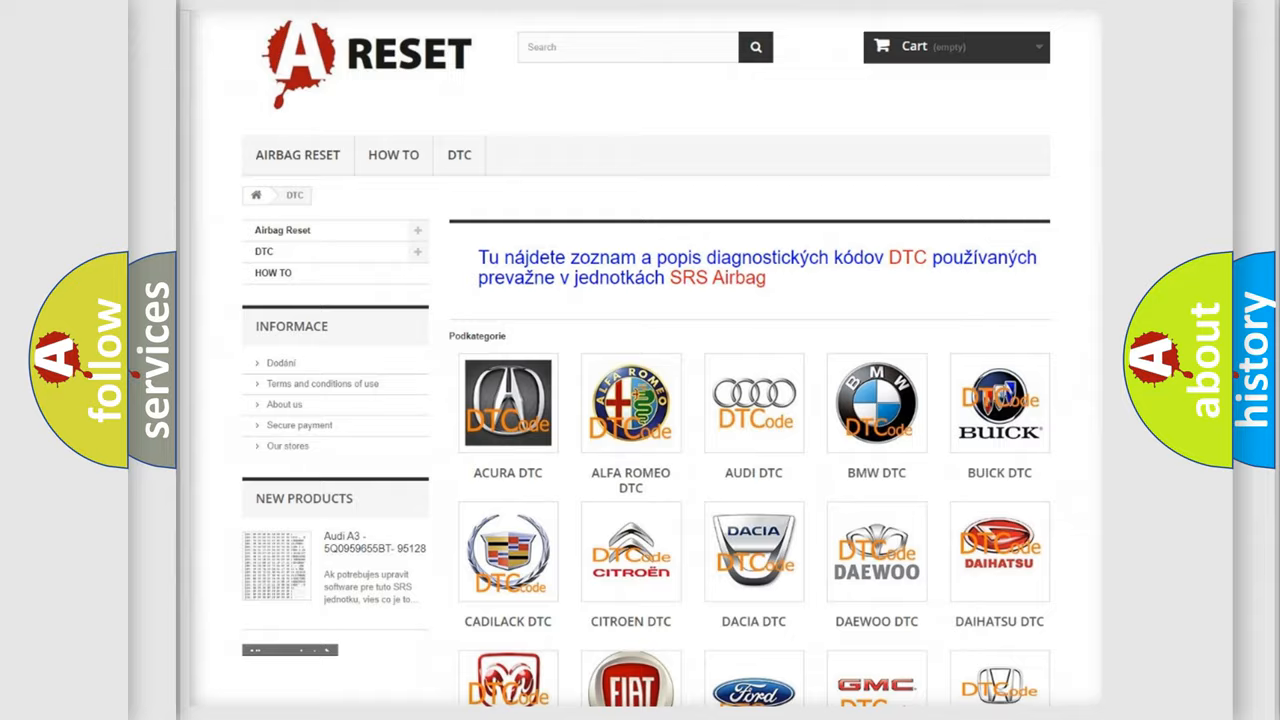
scroll(down, 3)
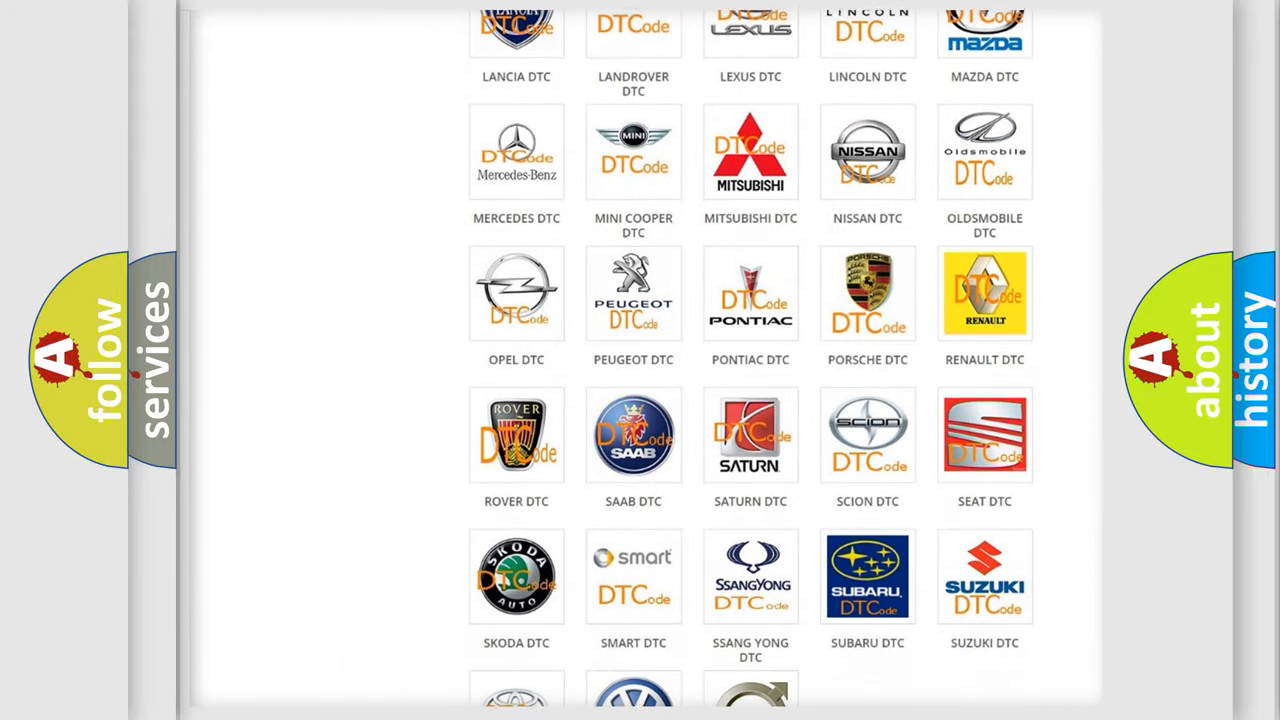
scroll(down, 3)
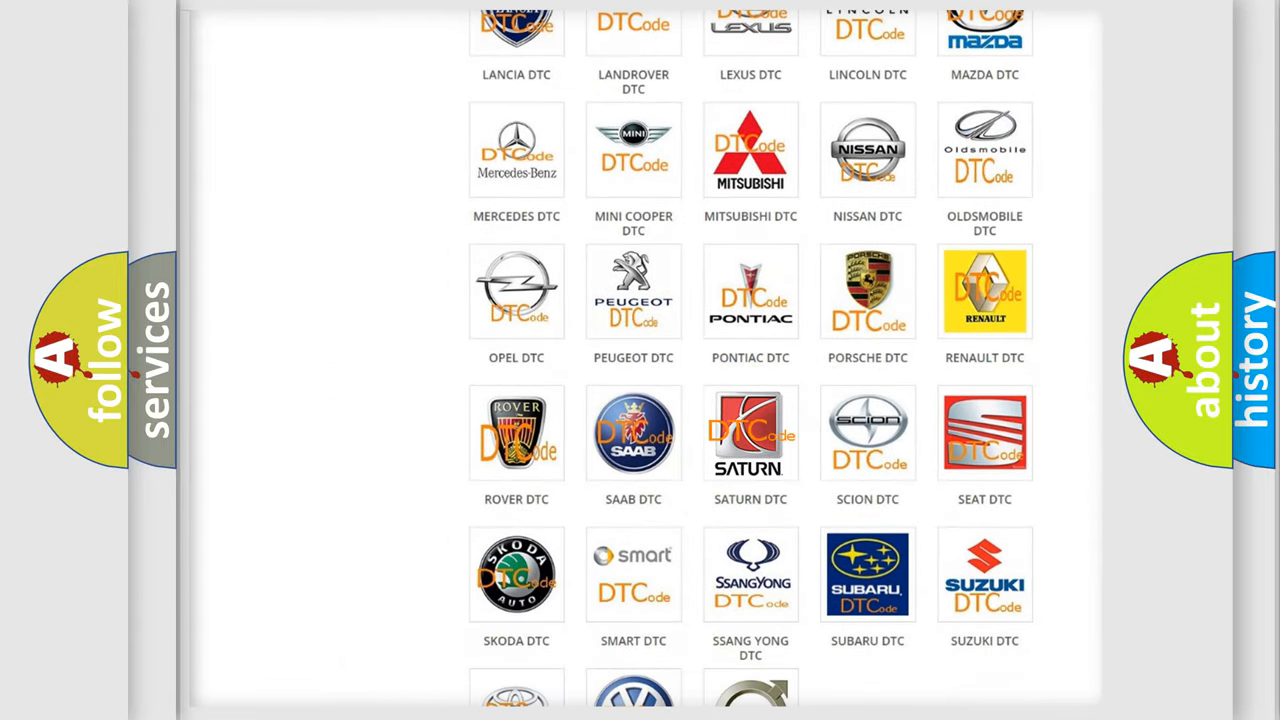
Open the Saturn DTC tile and scroll through its code subcategories and back up
click(750, 433)
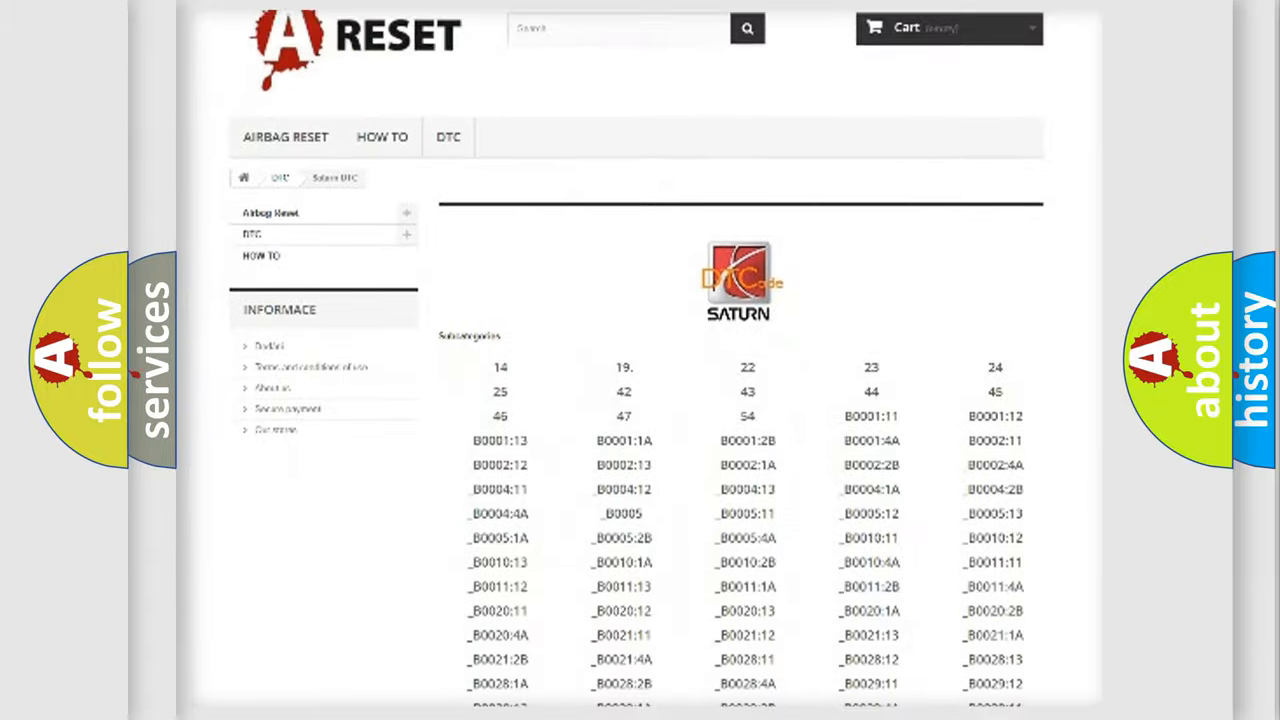
scroll(down, 3)
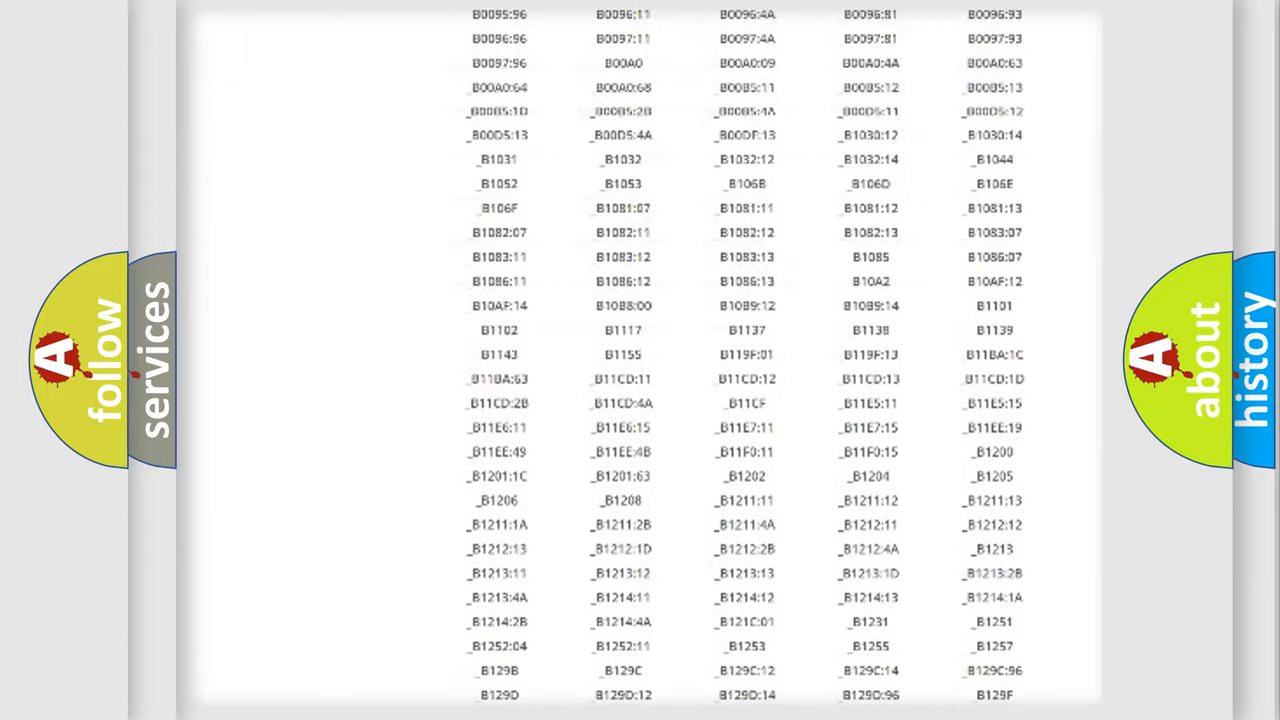
scroll(up, 3)
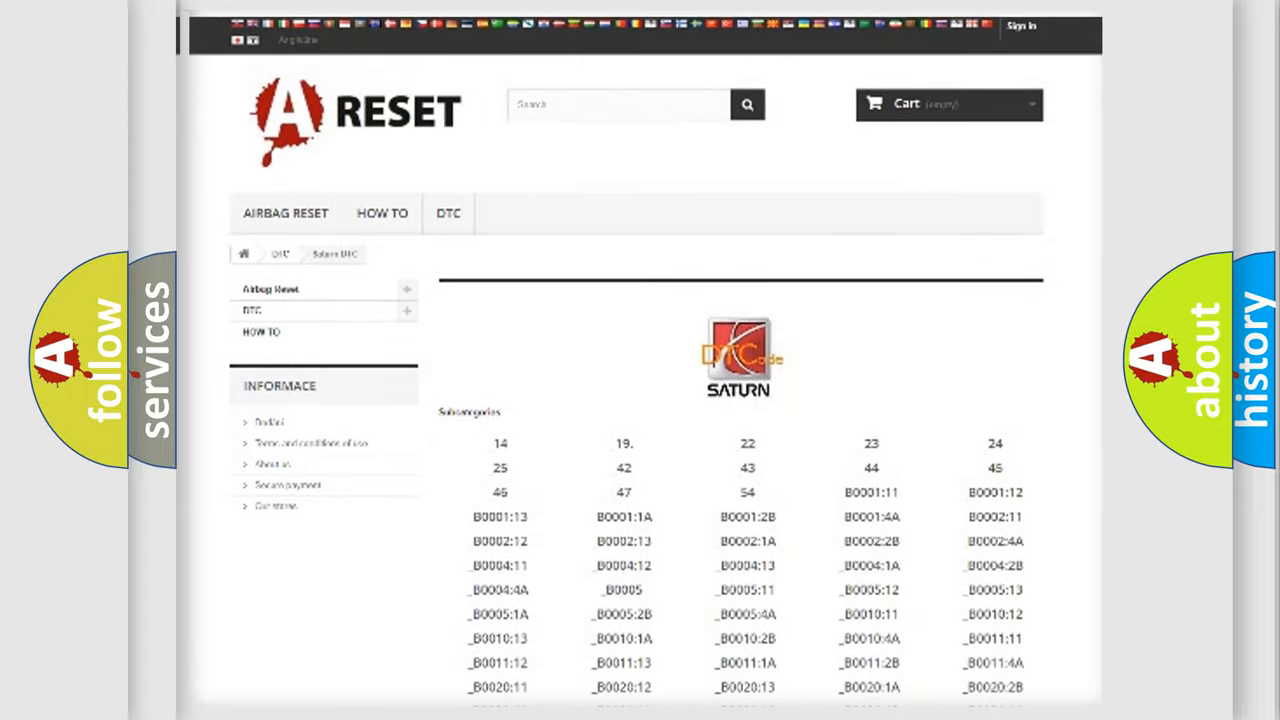